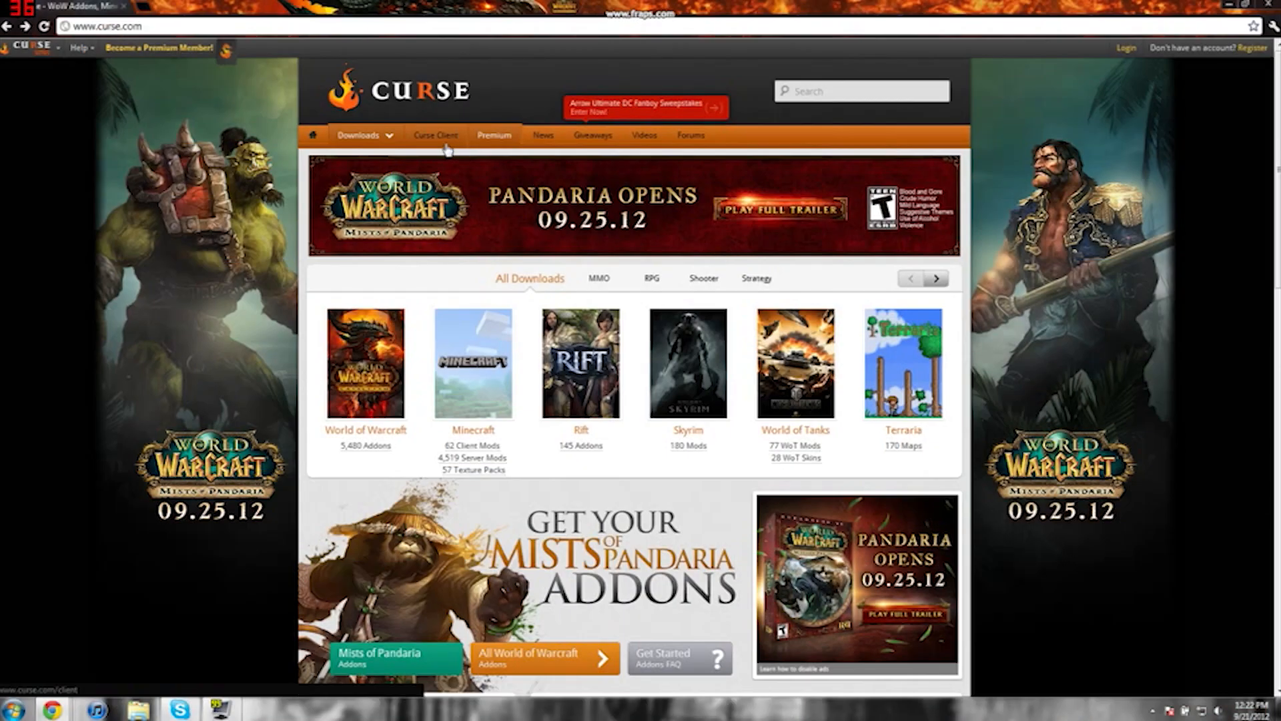
Download the Curse Client for PC from the Curse Client page.
left_click(435, 134)
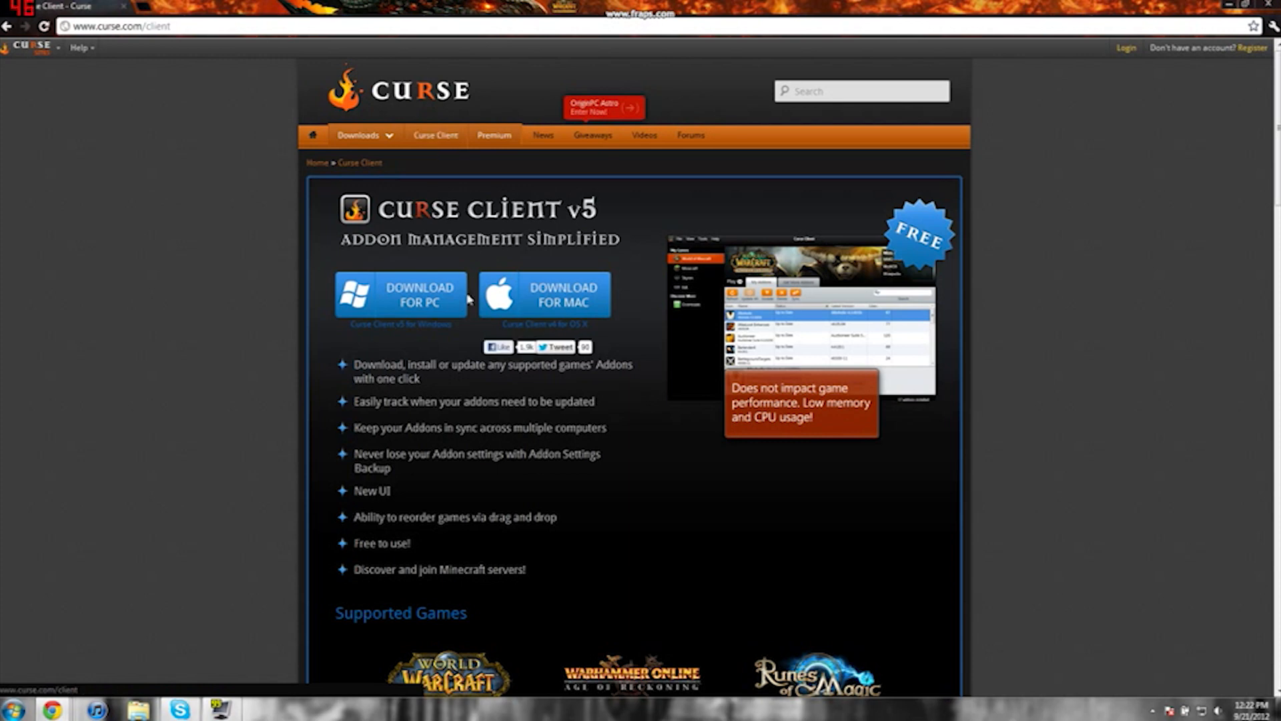
left_click(401, 294)
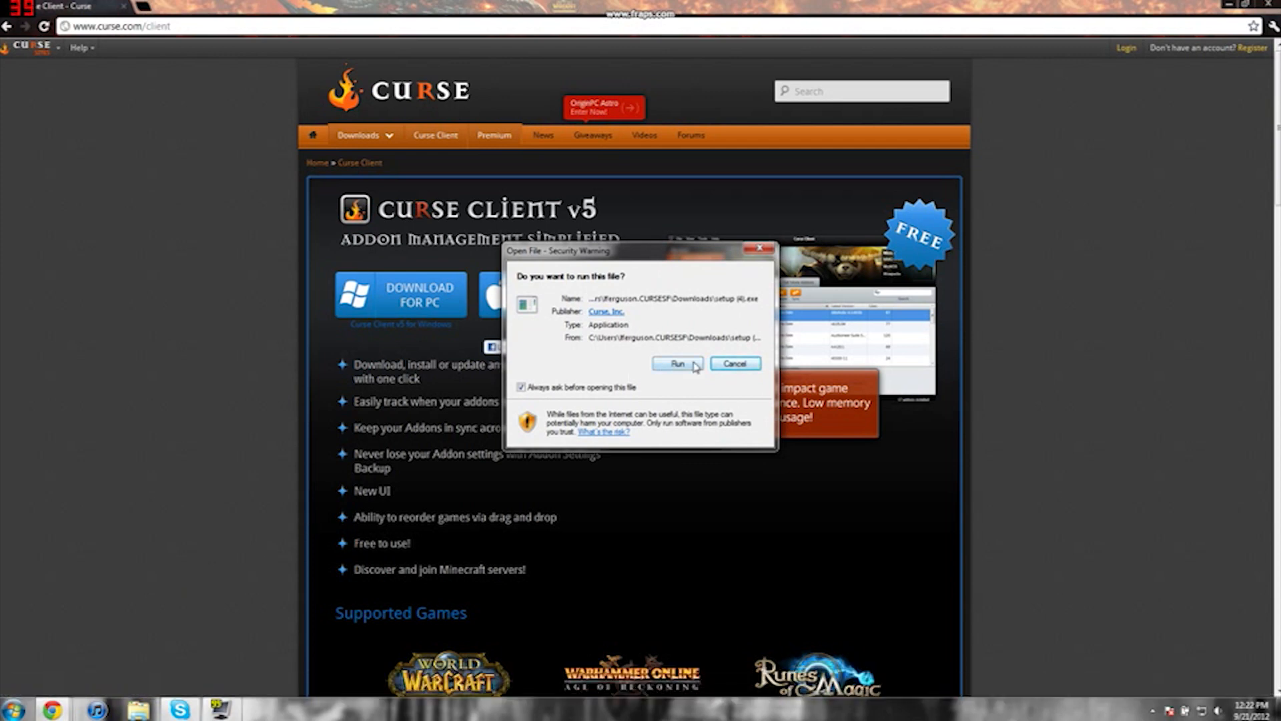
Run the setup, accept the .NET Framework license, and approve installing the Curse Client.
left_click(676, 363)
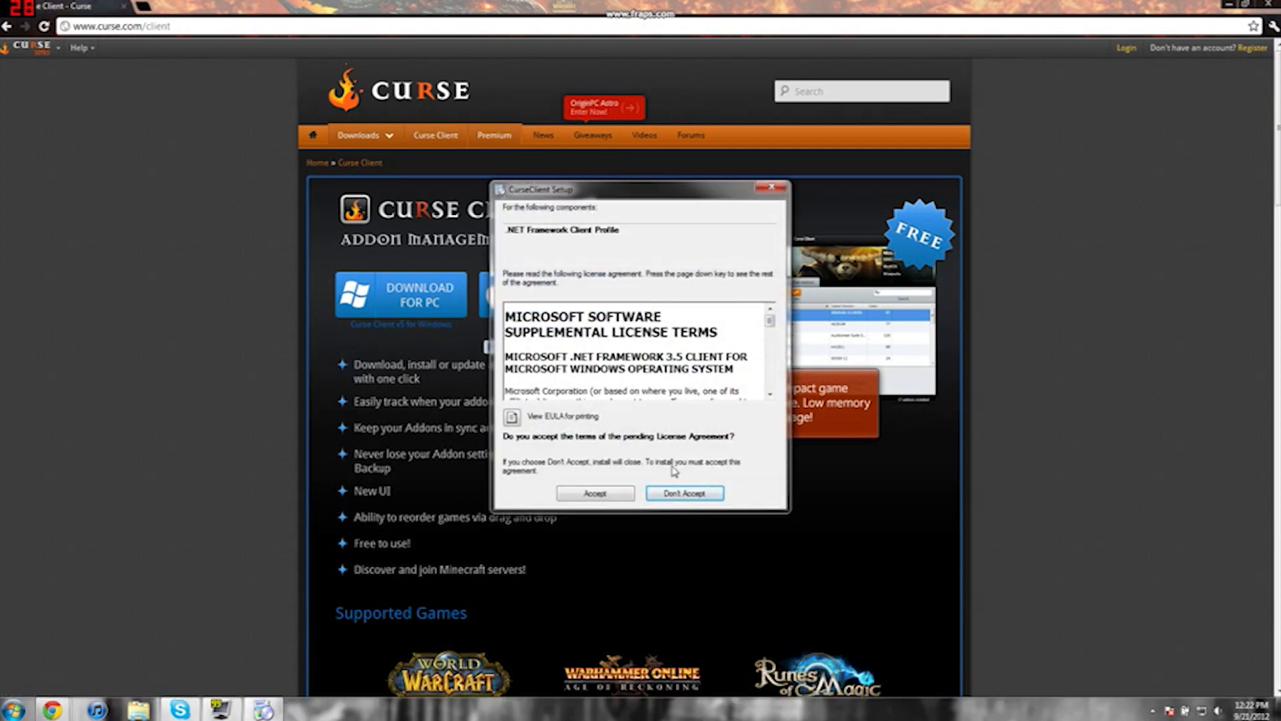
left_click(594, 492)
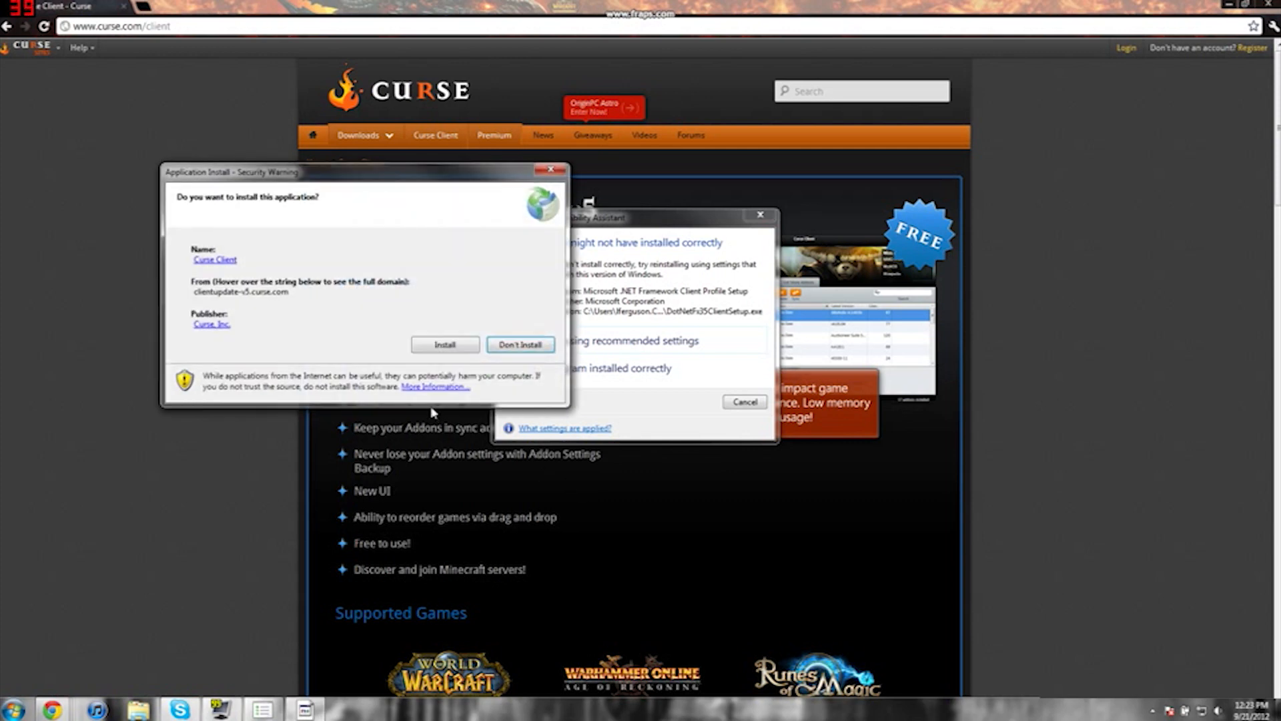
left_click(444, 345)
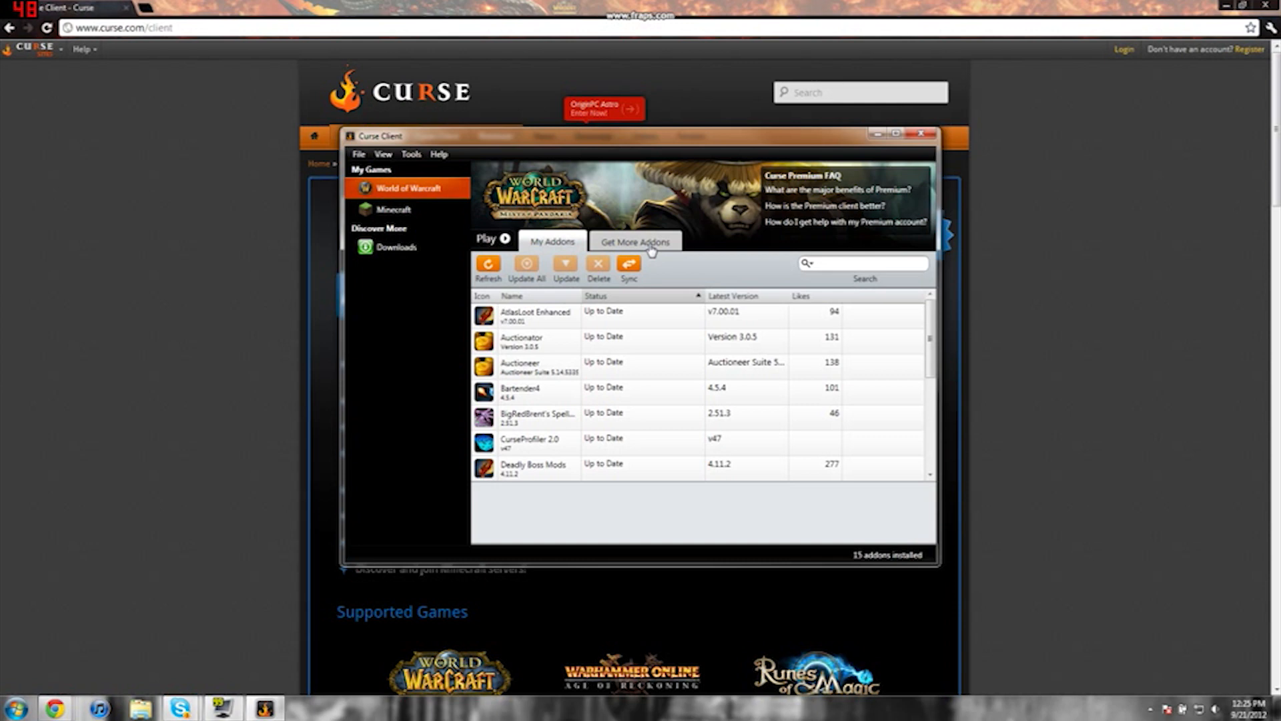
Show the Get More Addons catalog of 5,396 addons with the category dropdown open.
left_click(634, 240)
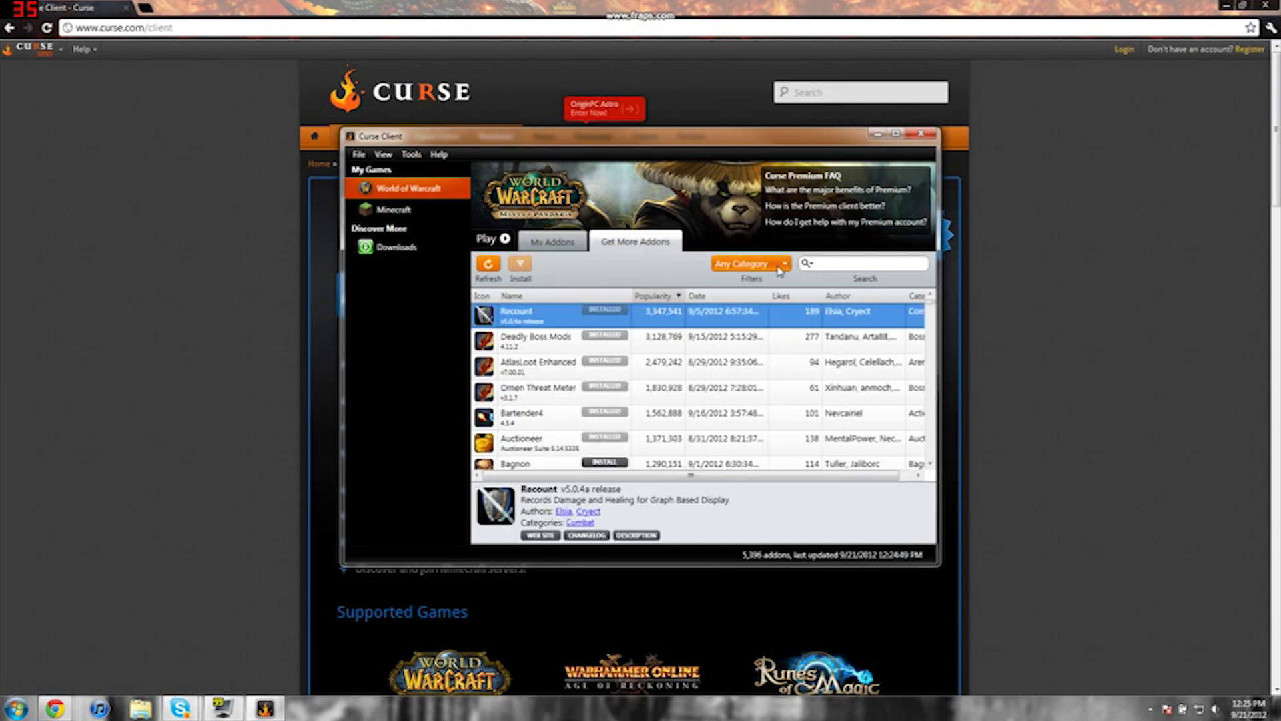
left_click(748, 263)
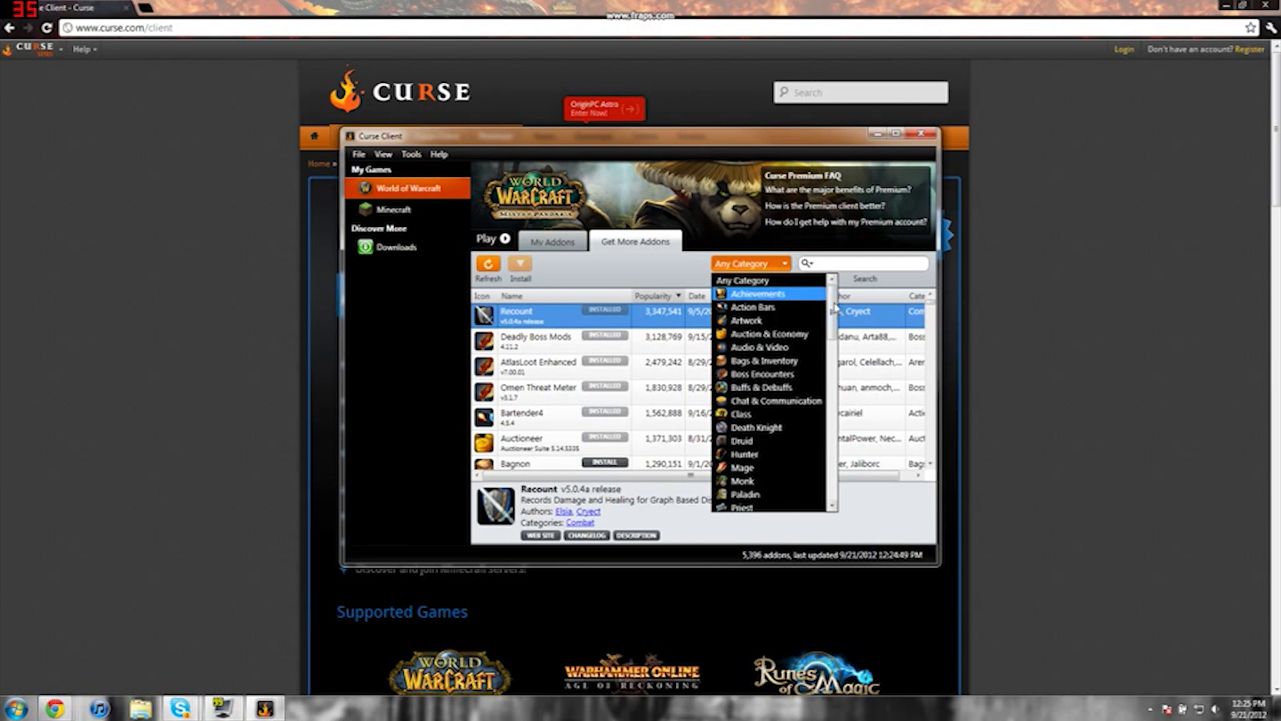
scroll("down", 3)
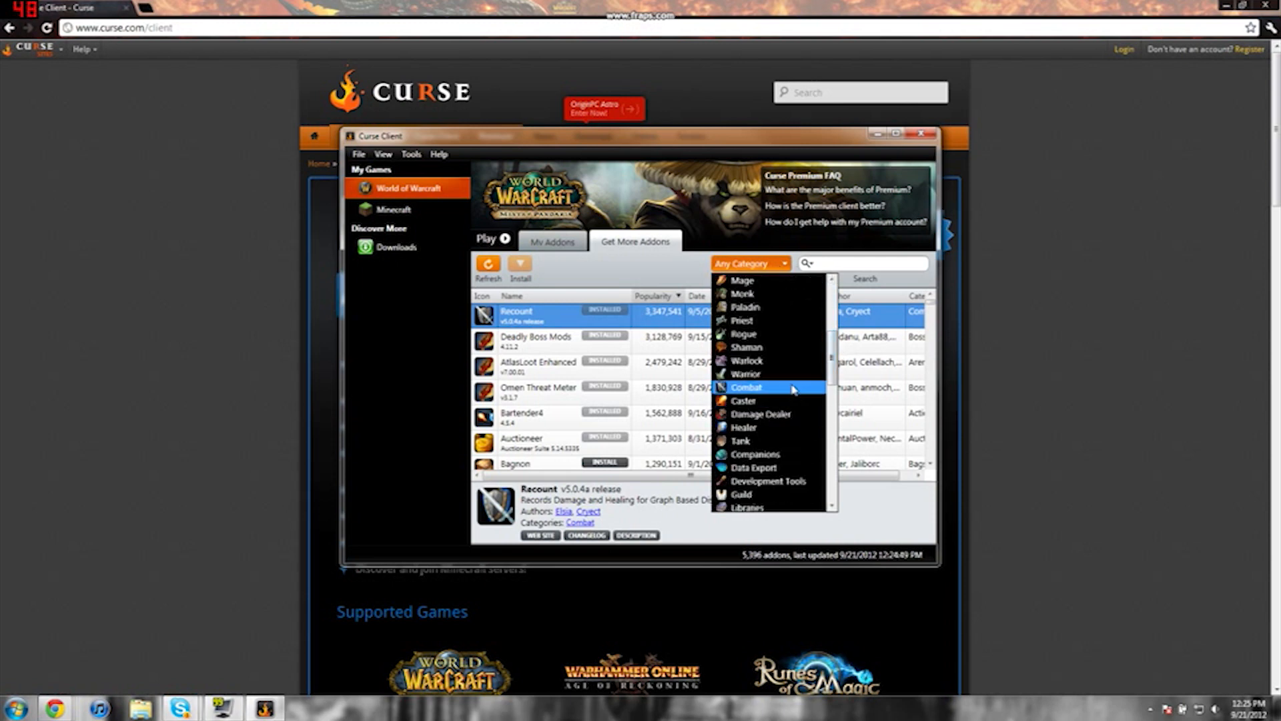
Filter to Warlock, reset to Any Category, then install the Bagnon addon.
left_click(745, 361)
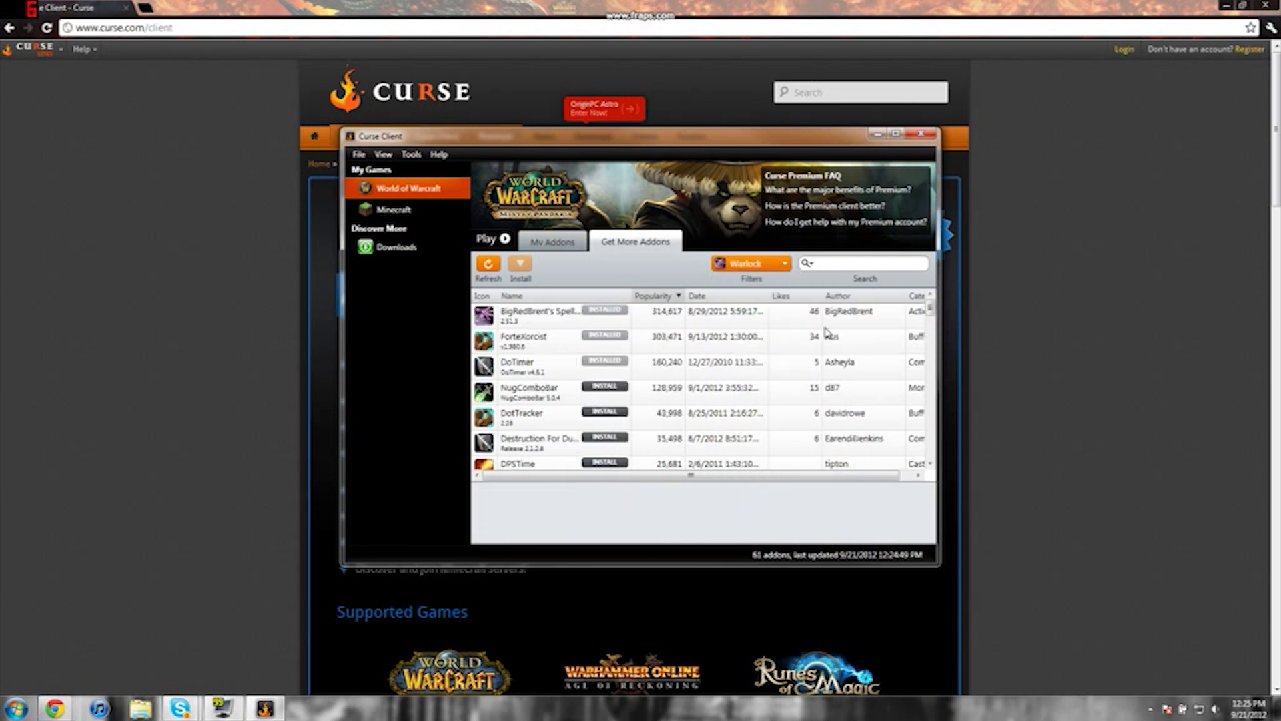
left_click(749, 263)
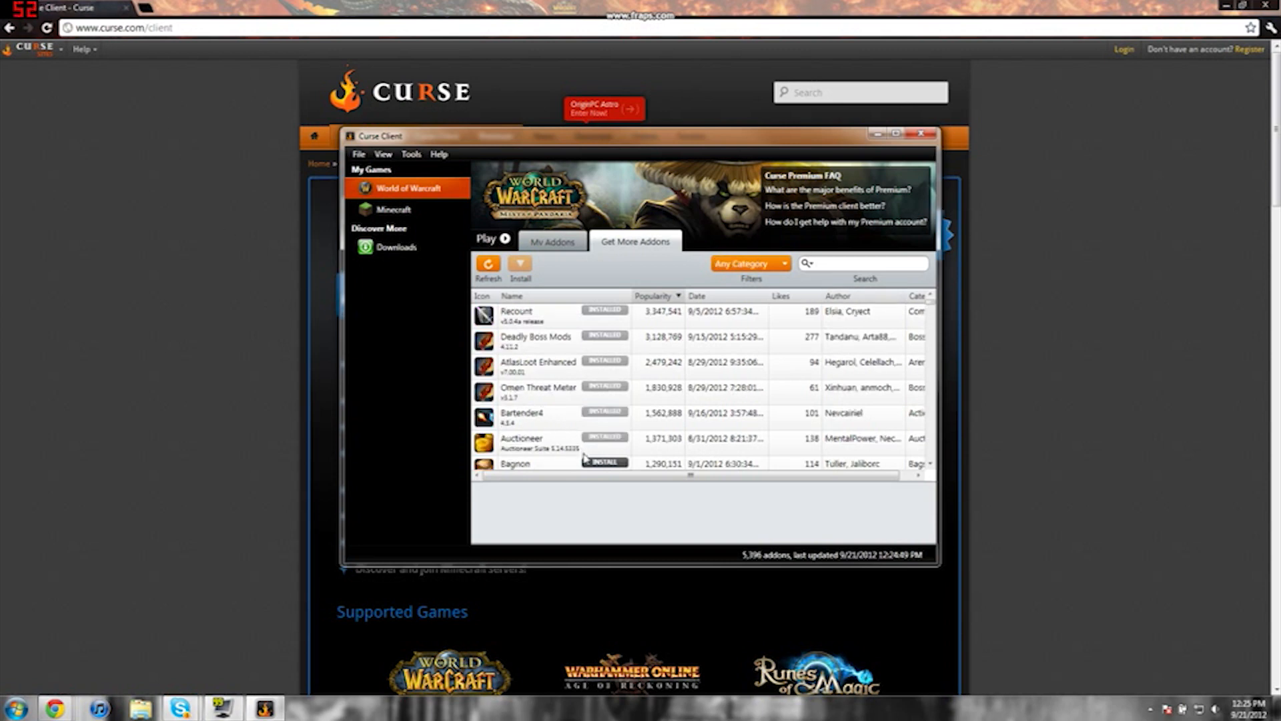
left_click(514, 463)
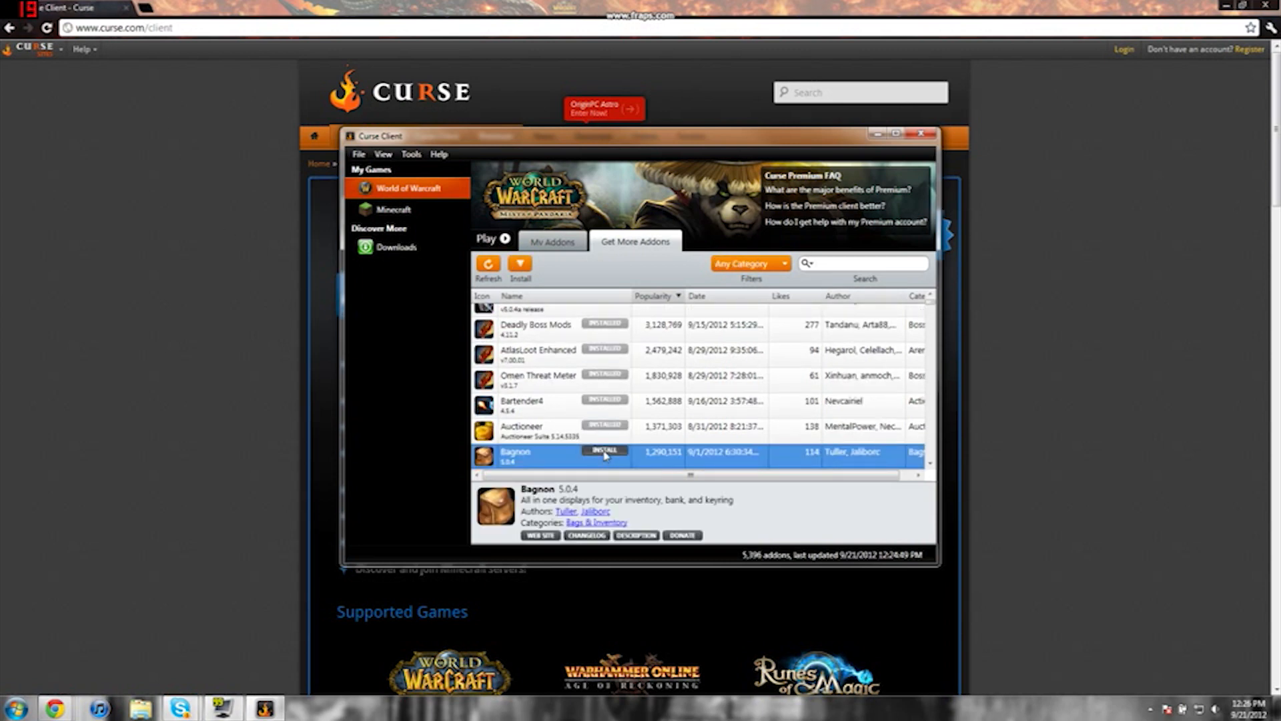
left_click(604, 452)
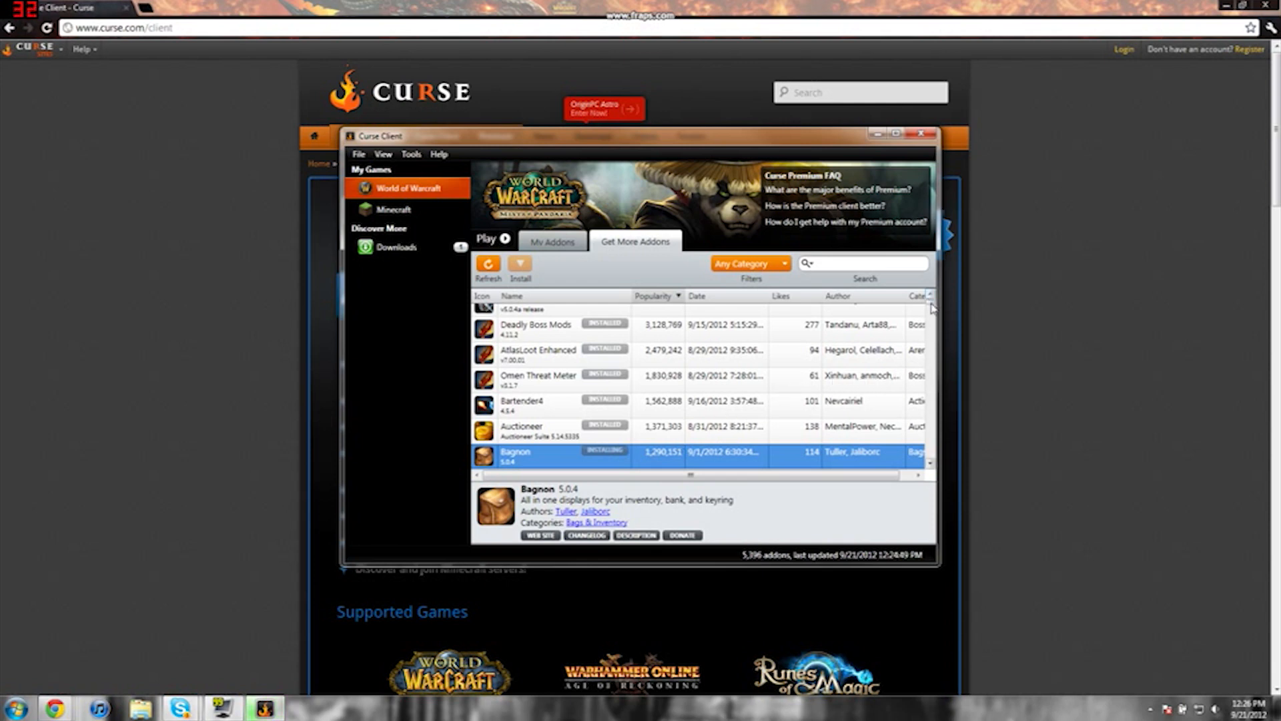
scroll("down", 3)
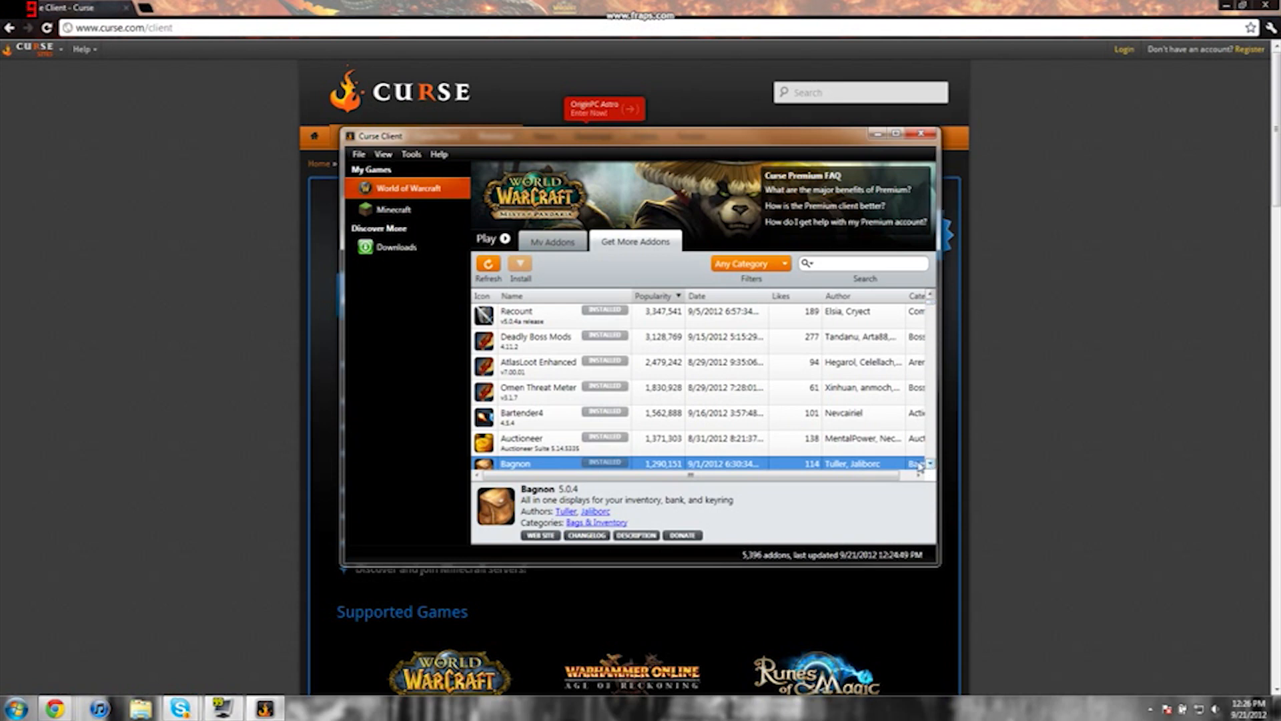
Switch to My Addons to see 16 installed addons including Bagnon.
left_click(552, 240)
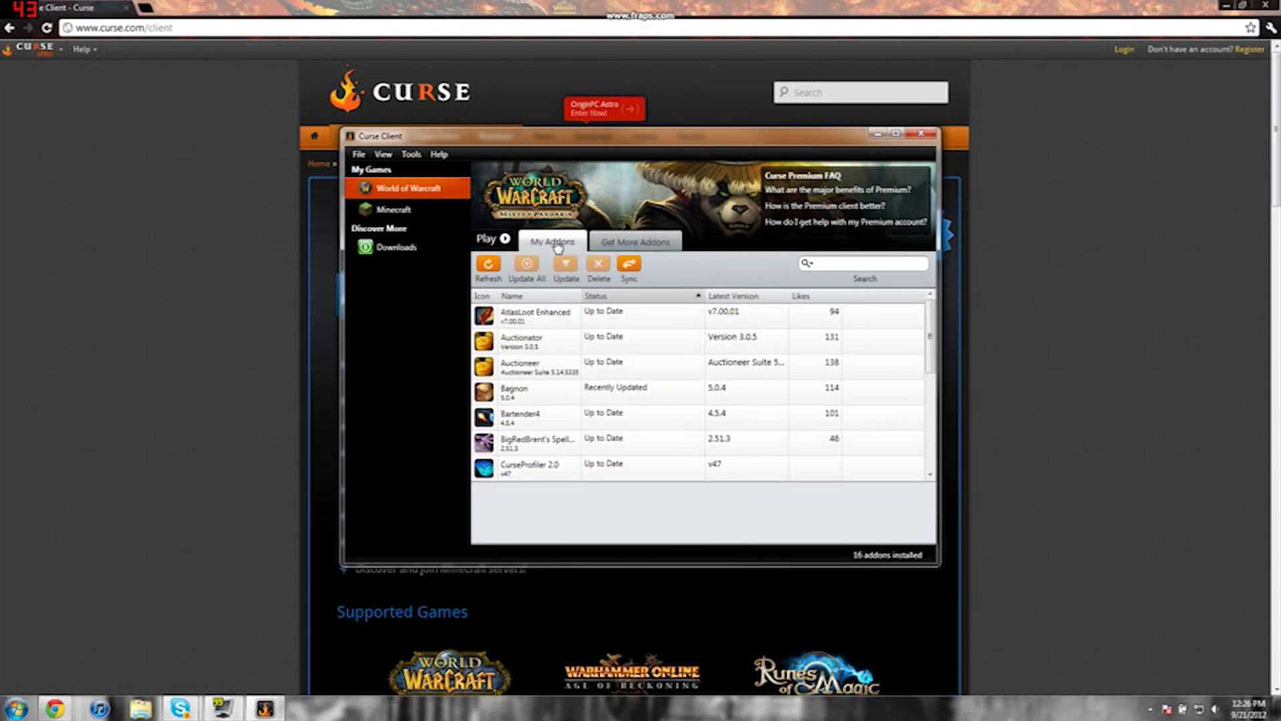
mouse_move(525, 259)
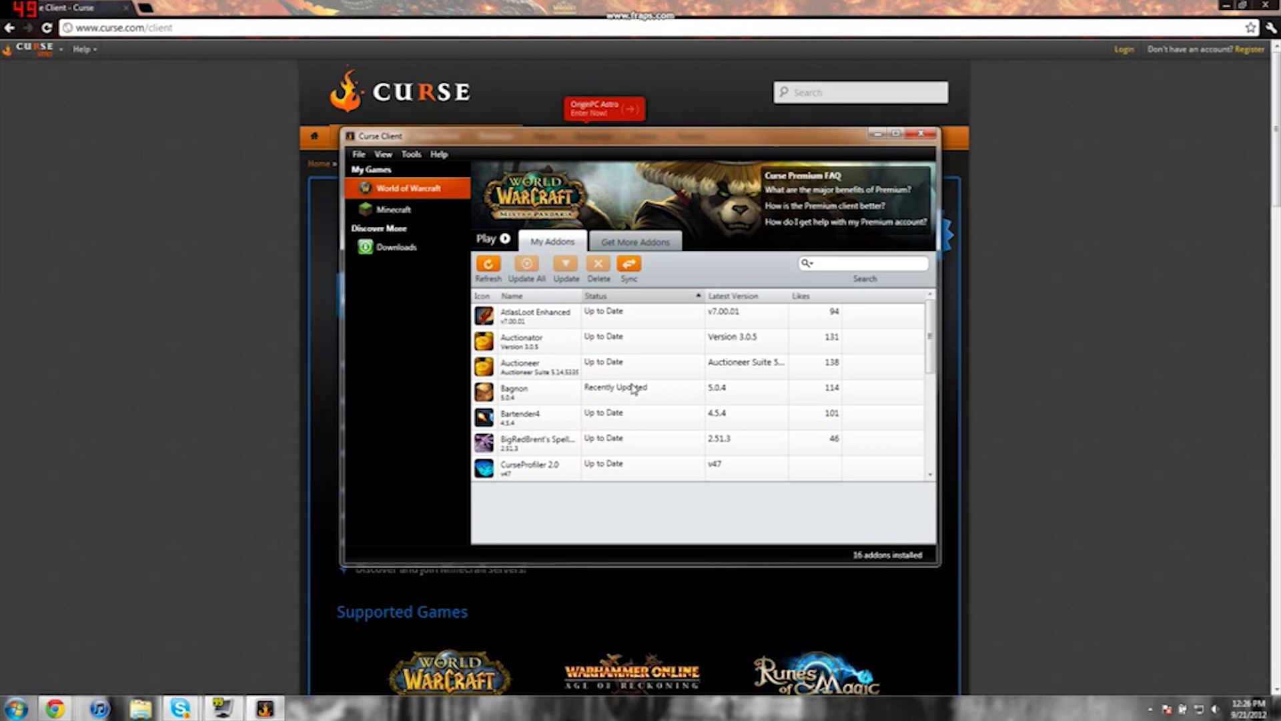
mouse_move(633, 399)
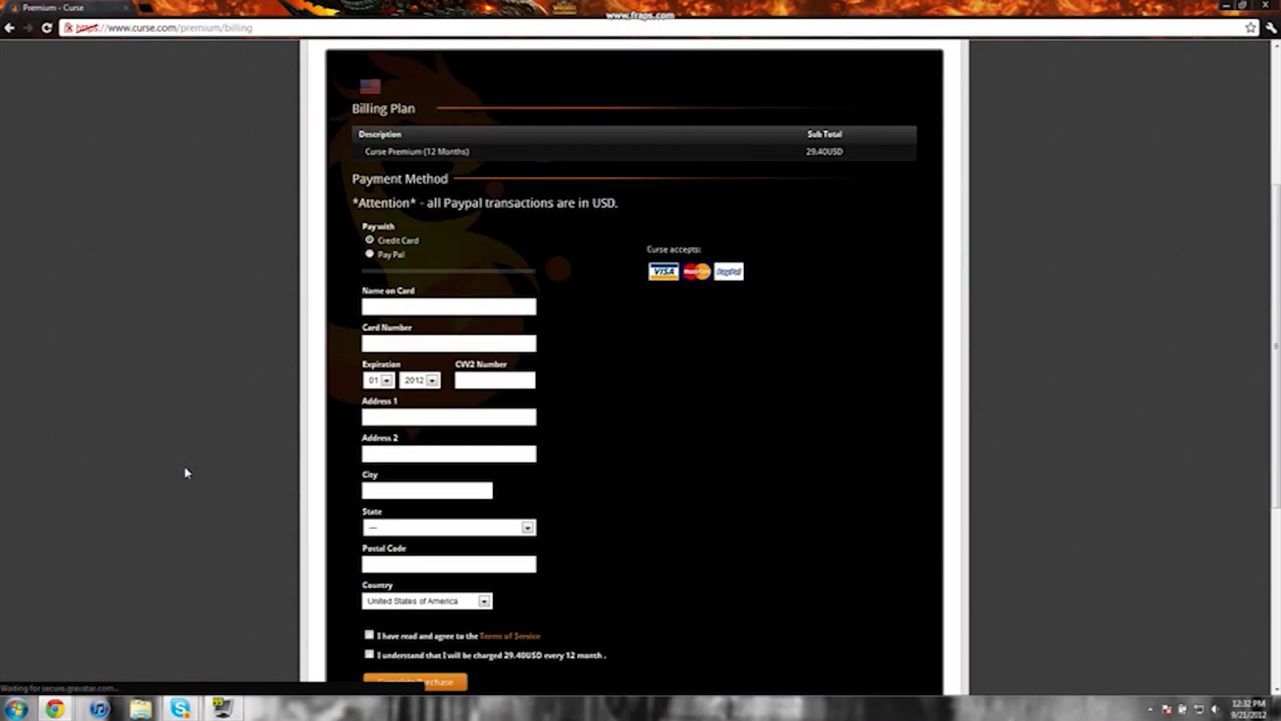
Scroll down the Premium billing page to the 12-month plan's payment form.
scroll("down", 3)
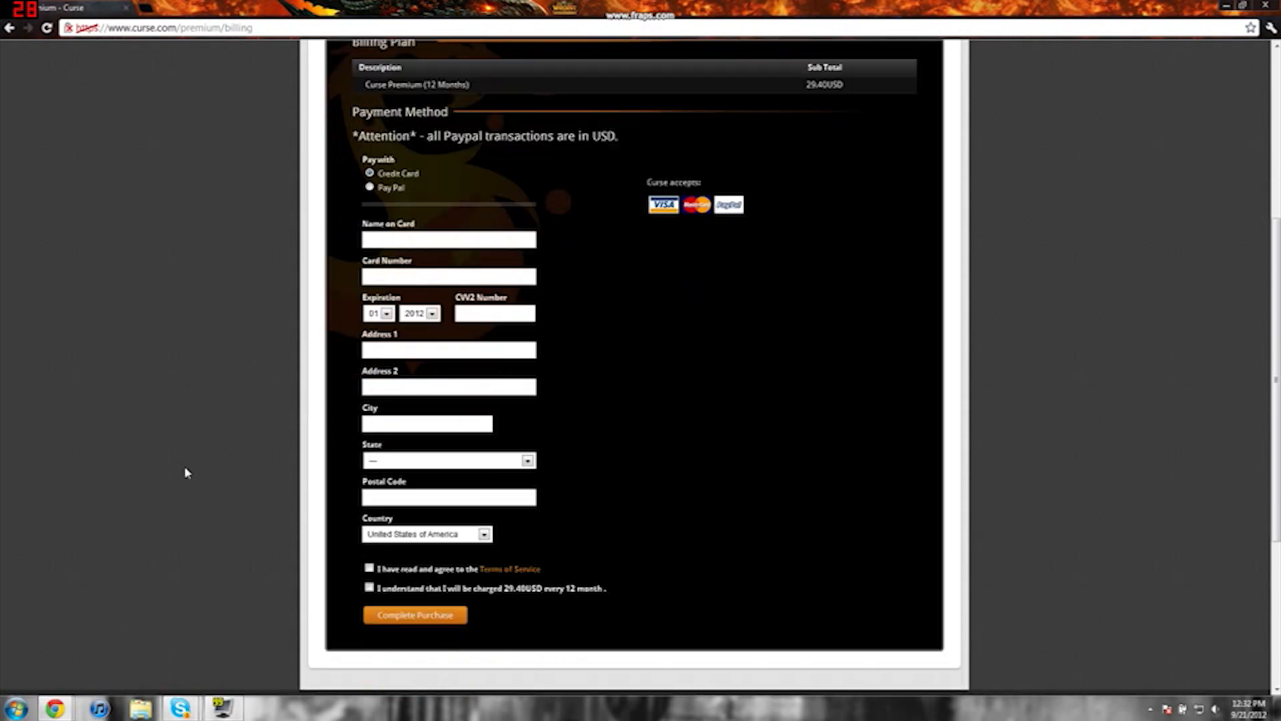
mouse_move(368, 634)
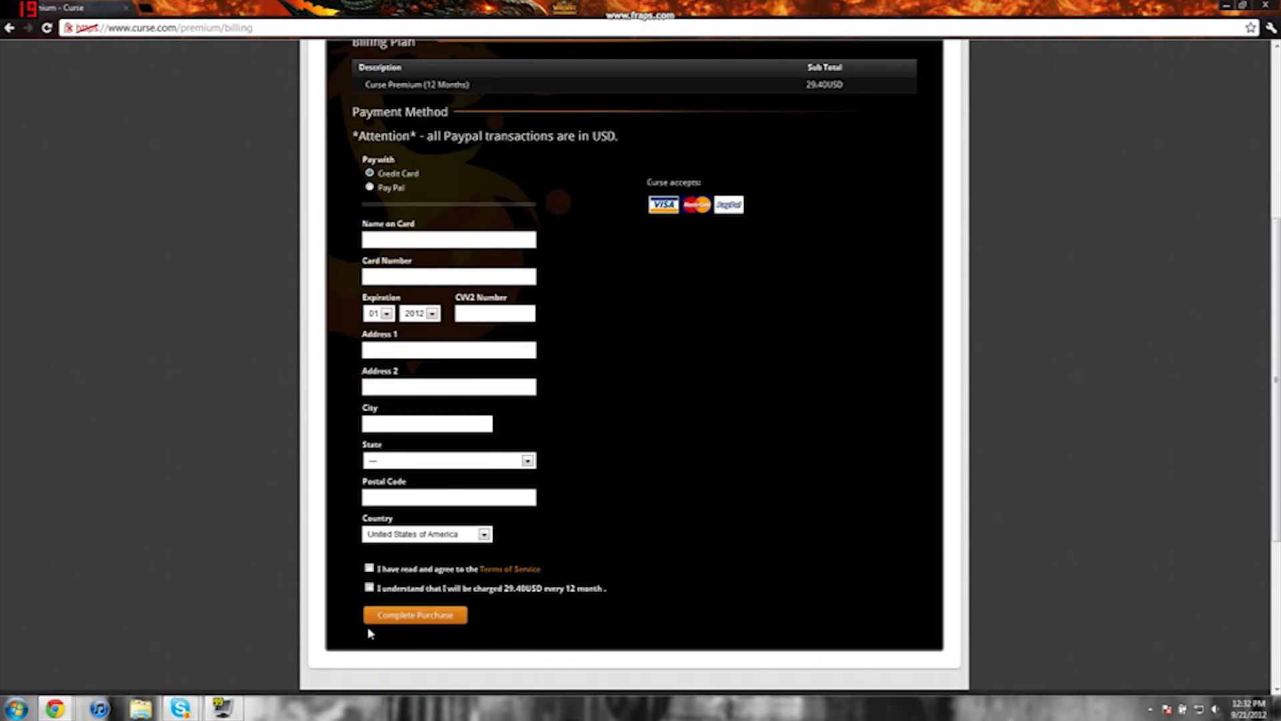
mouse_move(750, 444)
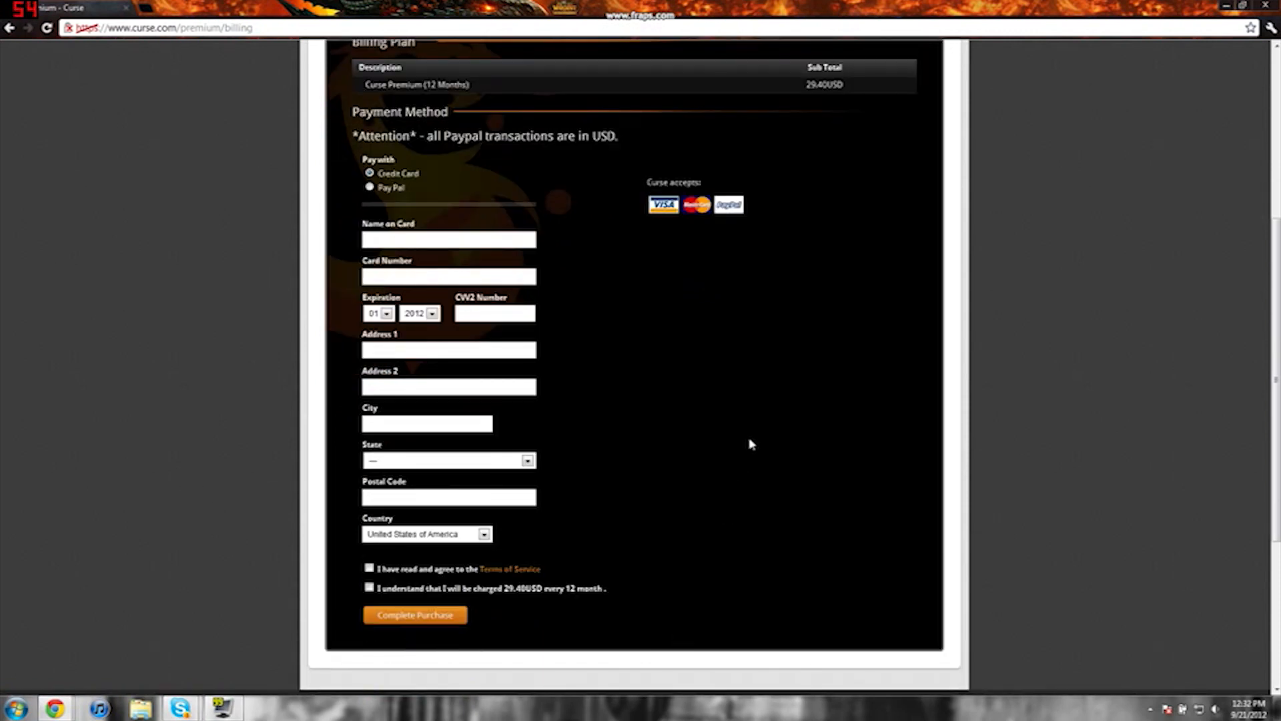